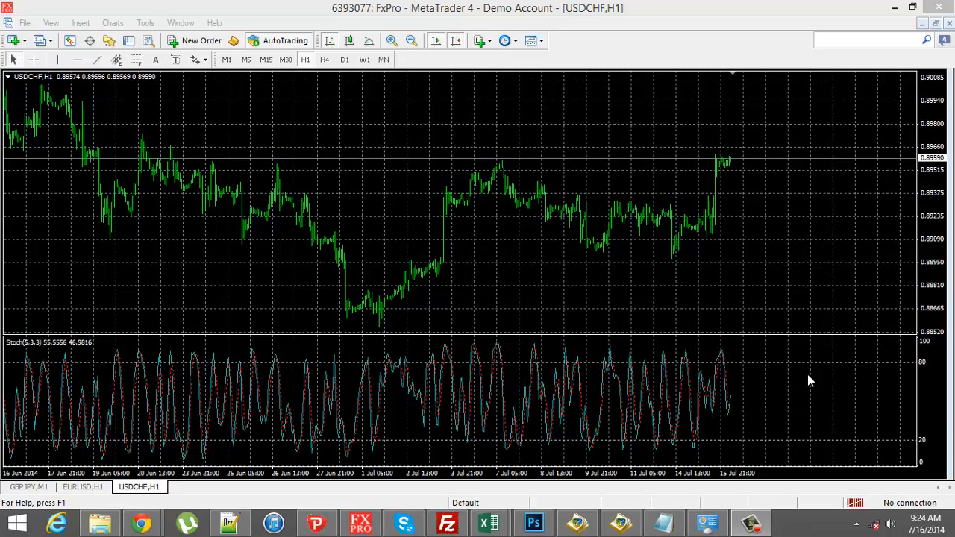
pyautogui.moveTo(780, 285)
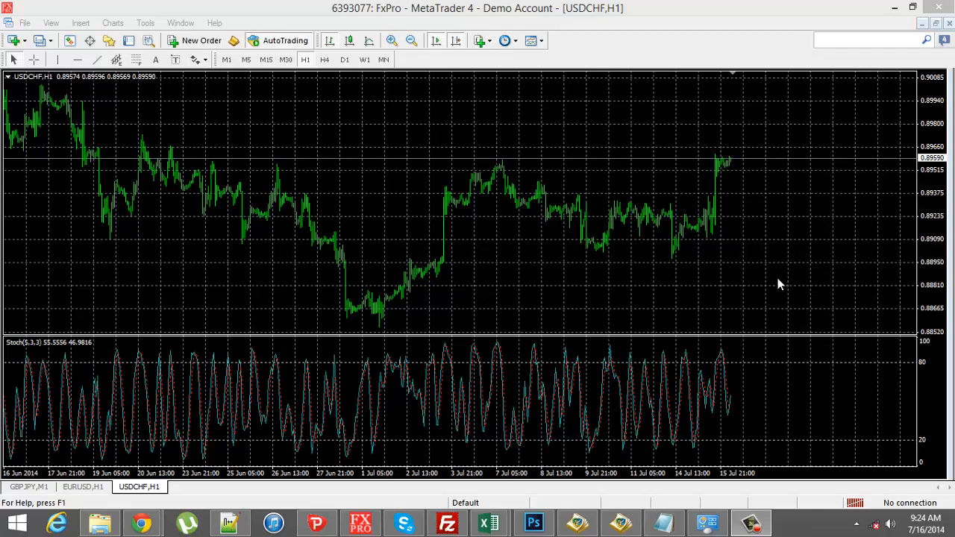
pyautogui.moveTo(358, 115)
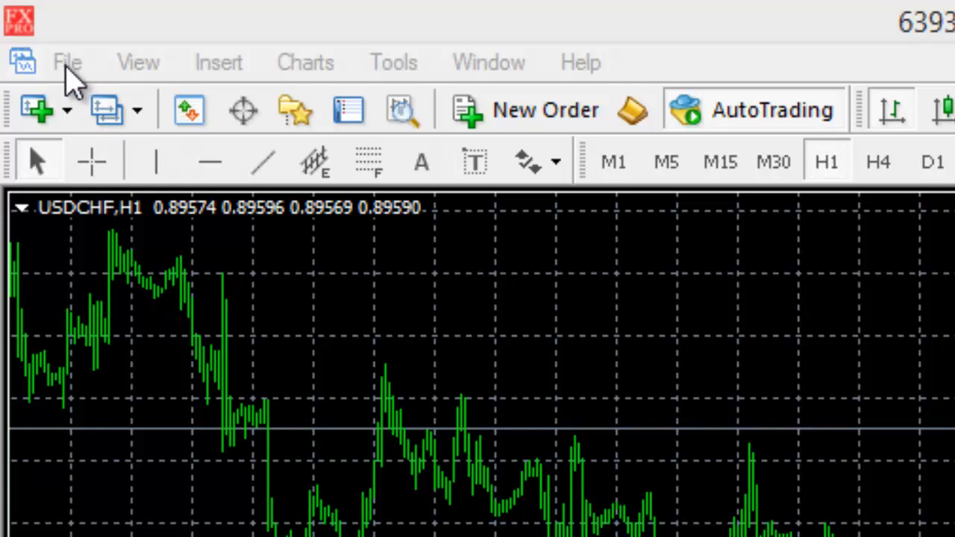
# - Open the MetaTrader 4 data folder via File > Open Data Folder
pyautogui.click(67, 62)
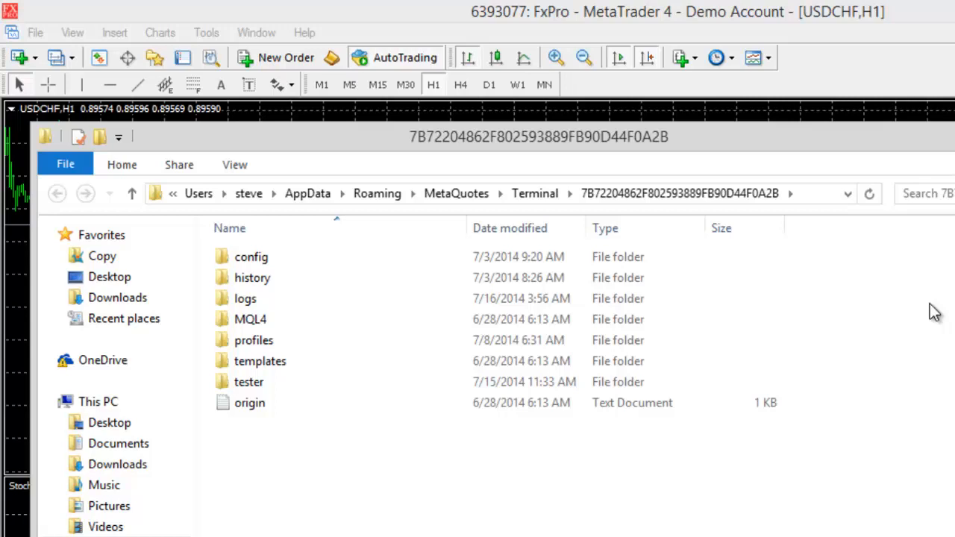
pyautogui.moveTo(911, 312)
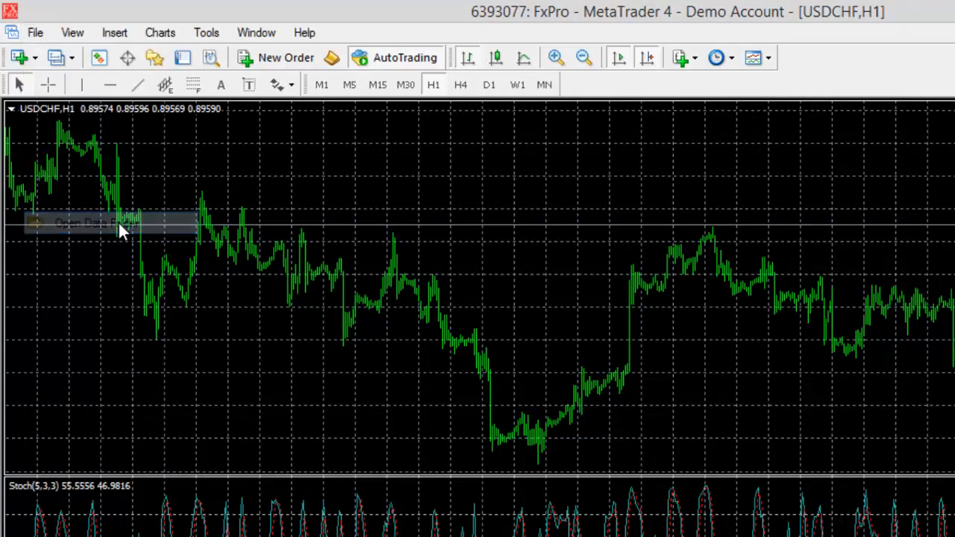
# - Browse from the data folder into MQL4\Experts to see MACD Sample, Moving Average and Surf files
pyautogui.click(97, 222)
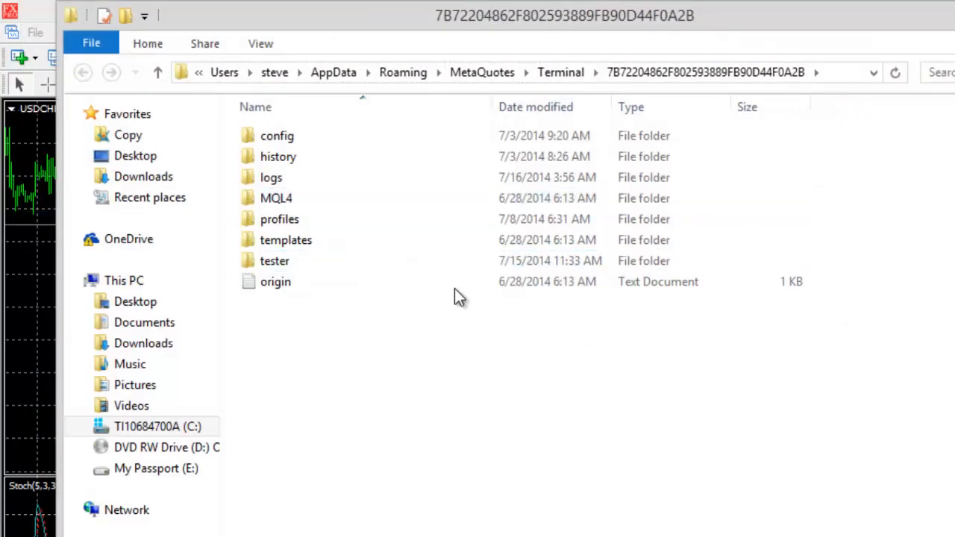
pyautogui.click(276, 197)
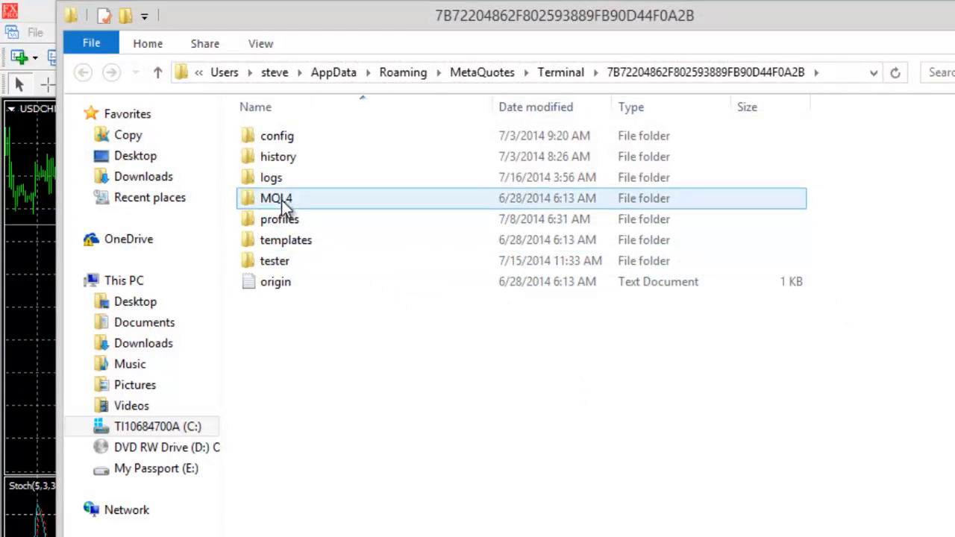
pyautogui.doubleClick(275, 198)
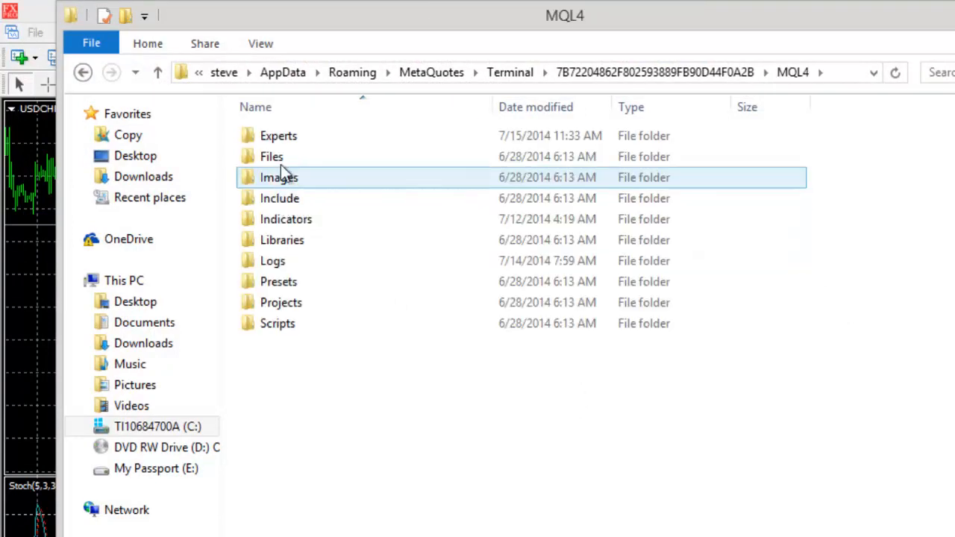
pyautogui.click(286, 219)
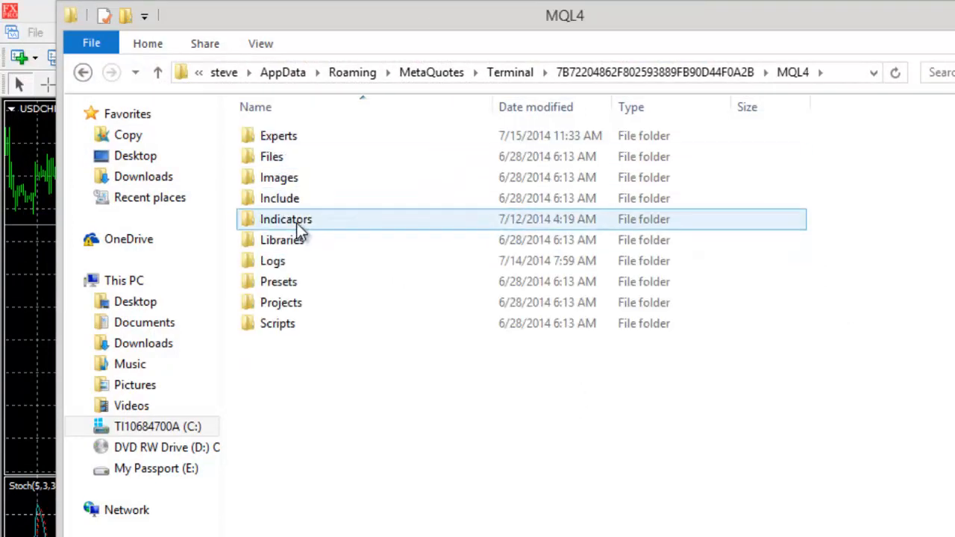
pyautogui.click(278, 136)
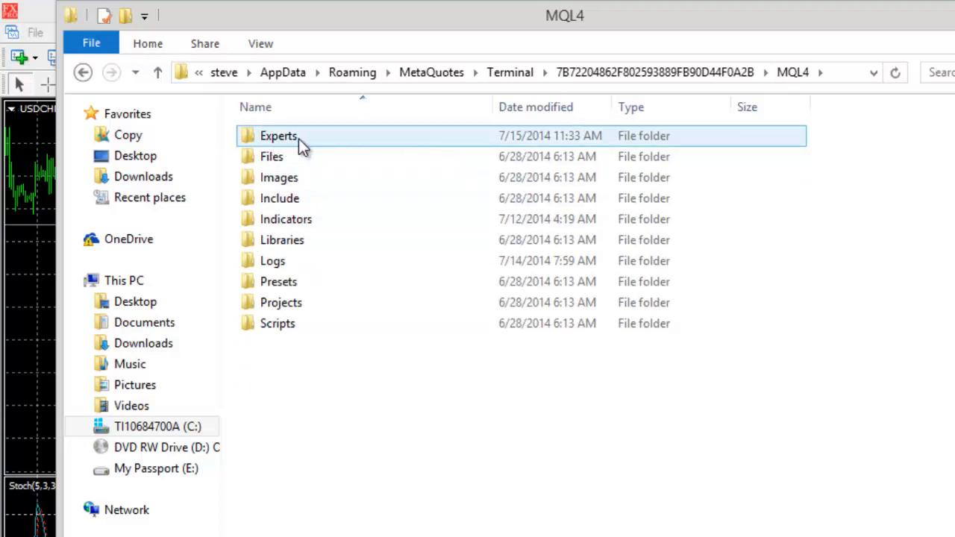
pyautogui.doubleClick(278, 136)
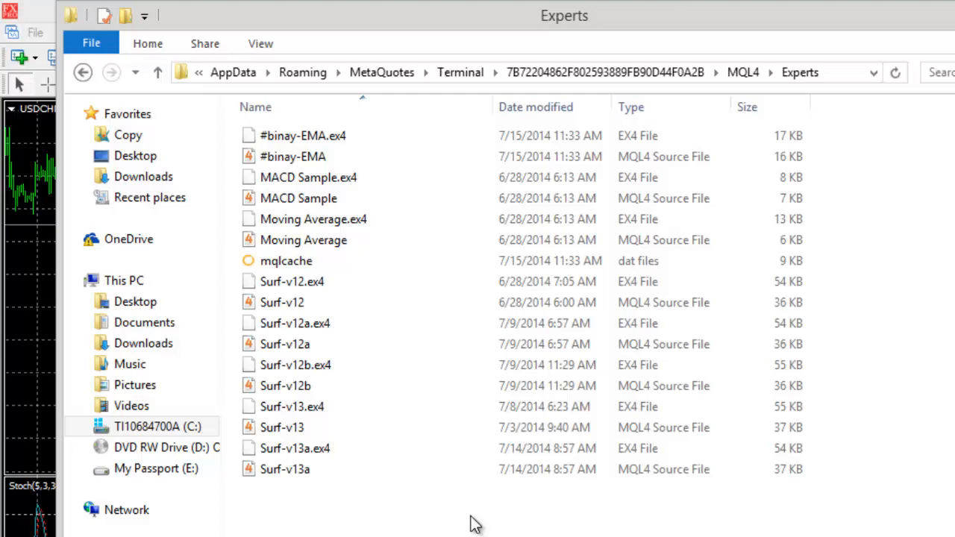
# - Paste the copied expert advisor files into the Experts folder
pyautogui.rightClick(475, 518)
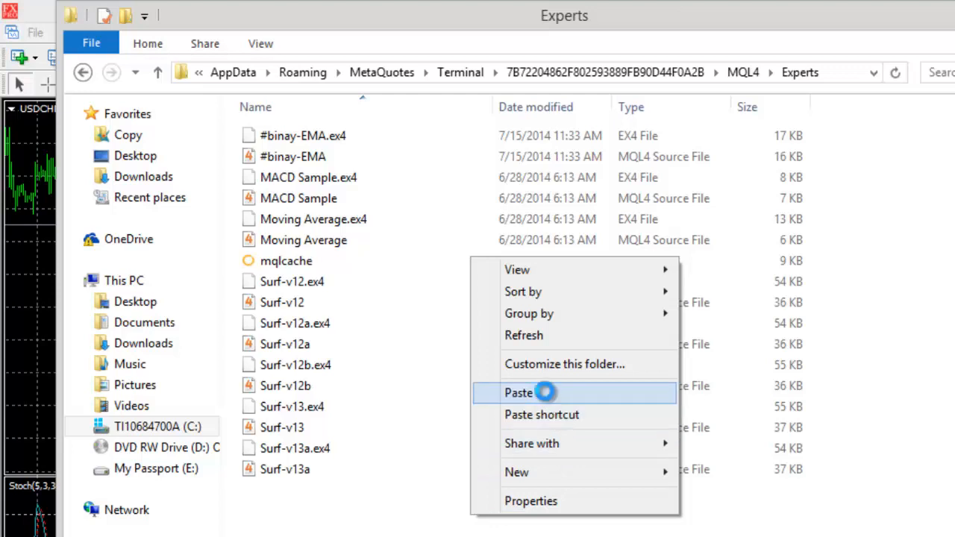
pyautogui.click(518, 392)
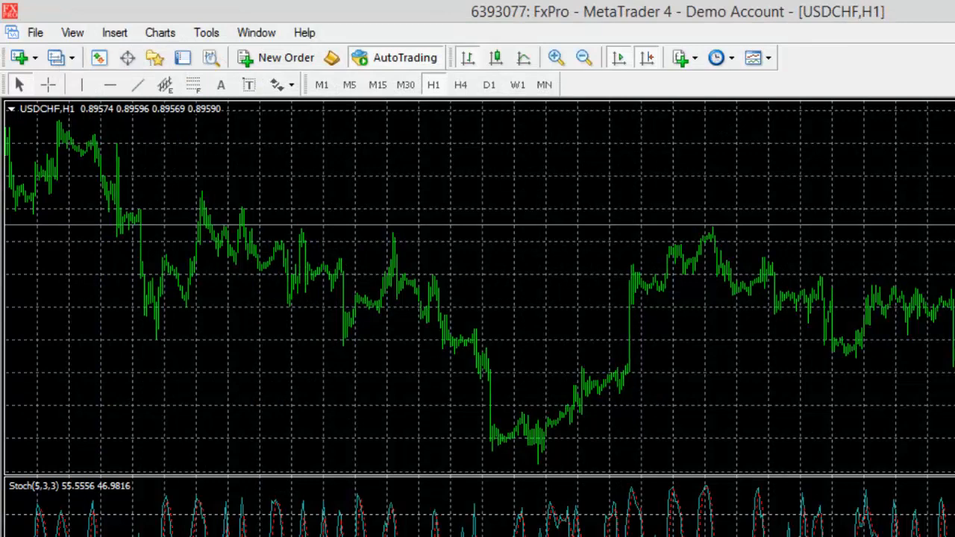
pyautogui.moveTo(858, 61)
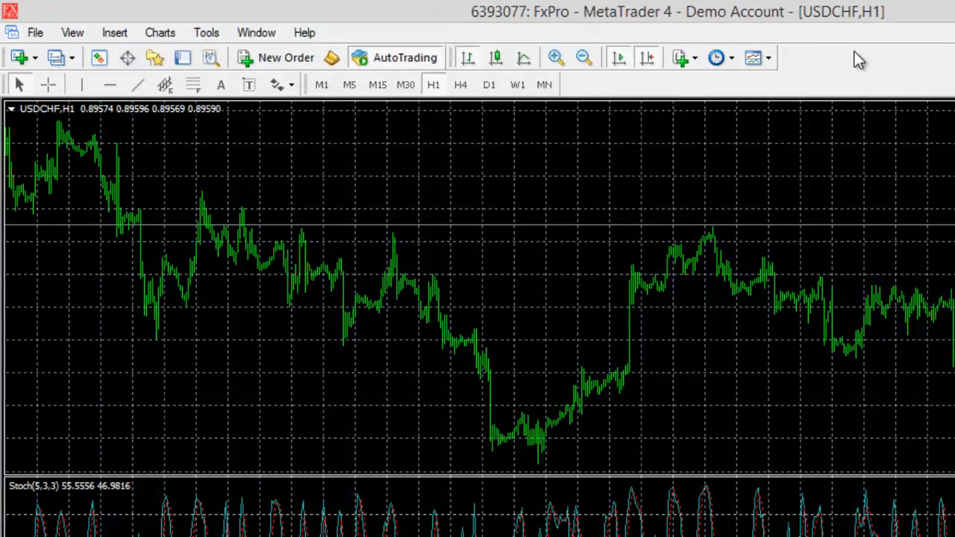
# - Open the Navigator to list Expert Advisors like #binay-EMA and the Surf versions
pyautogui.click(127, 57)
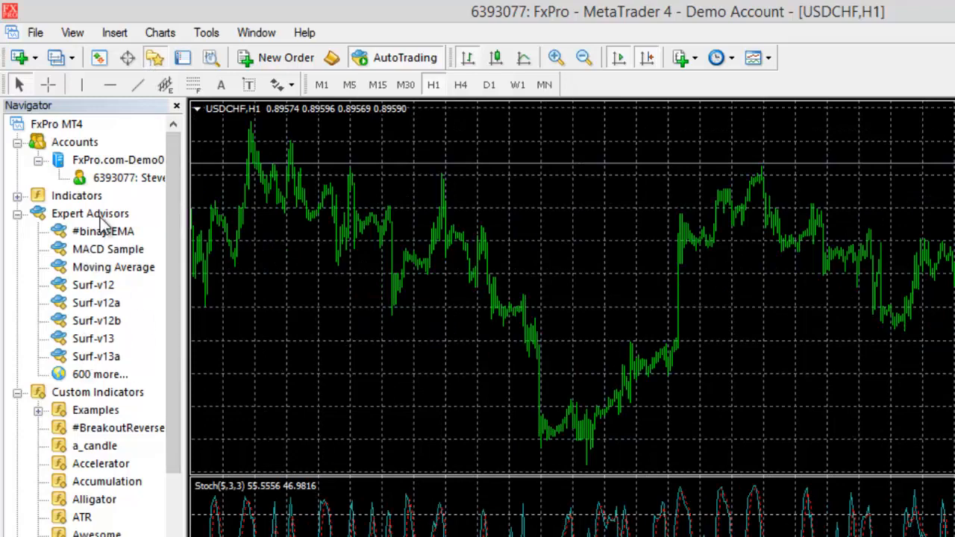
pyautogui.moveTo(366, 332)
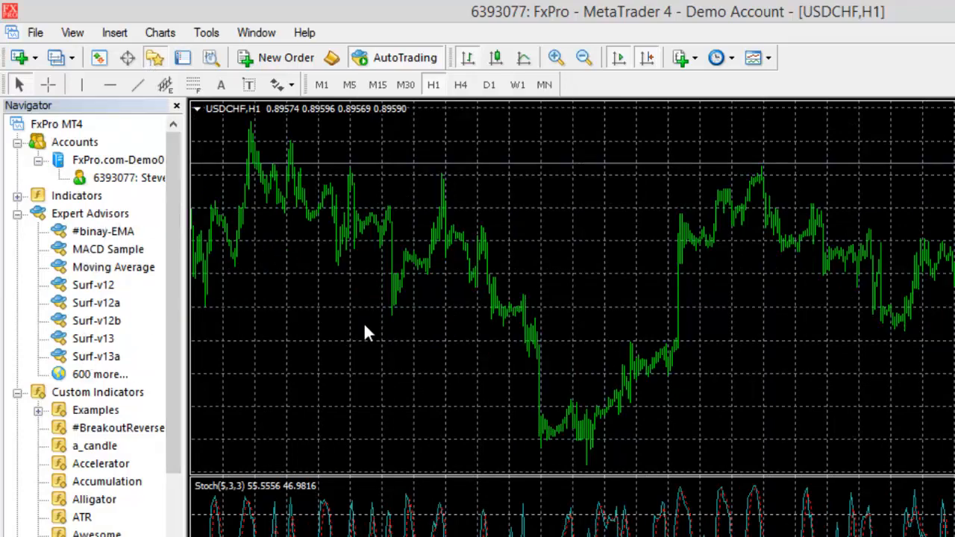